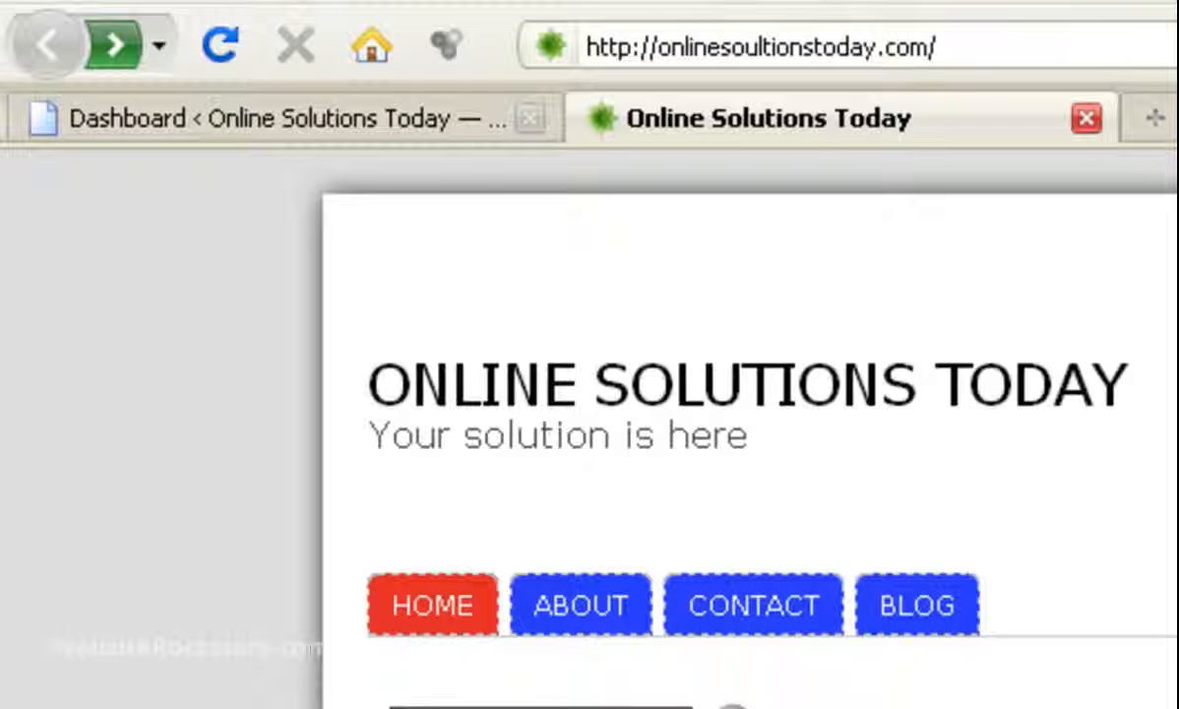
mouse_move(1044, 660)
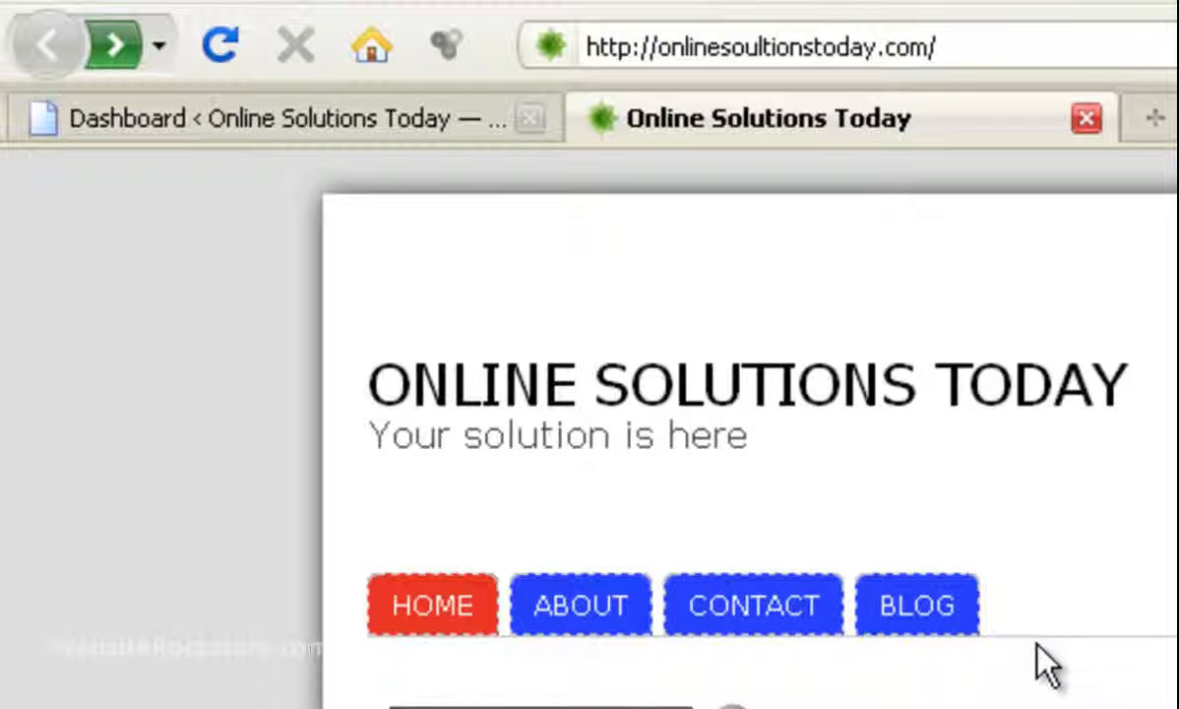
mouse_move(286, 118)
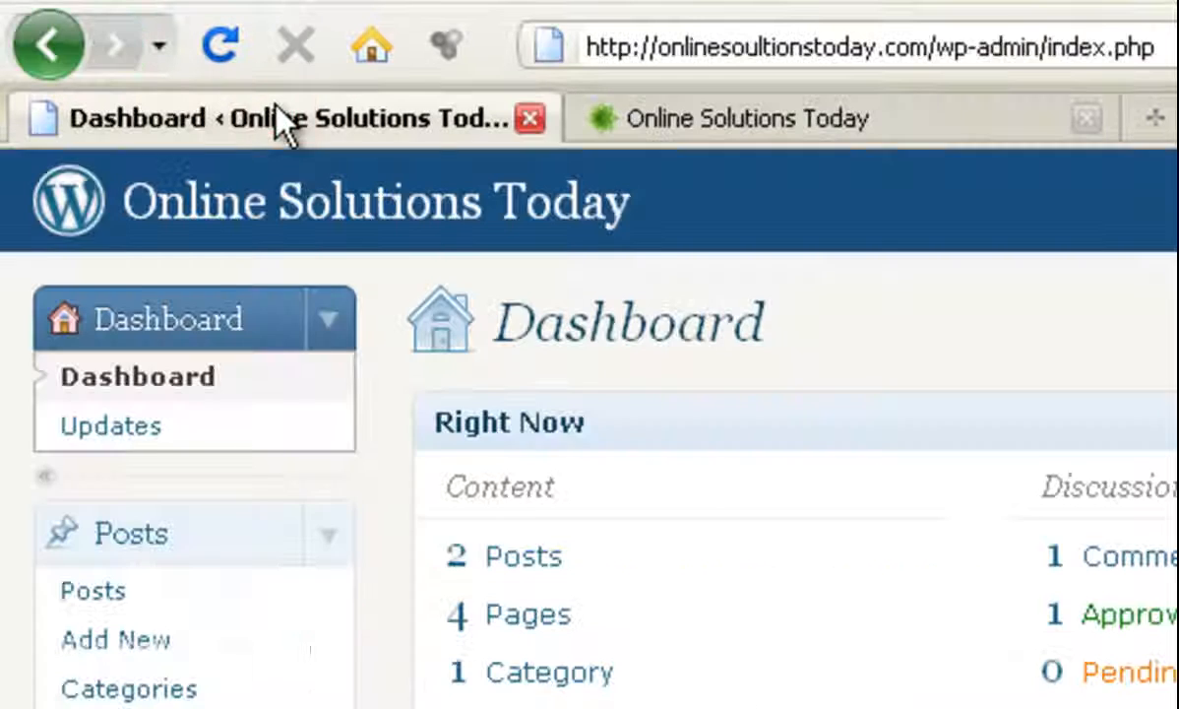
Step: Open Appearance > Atahualpa Theme Options from the dashboard sidebar
scroll("down", 3)
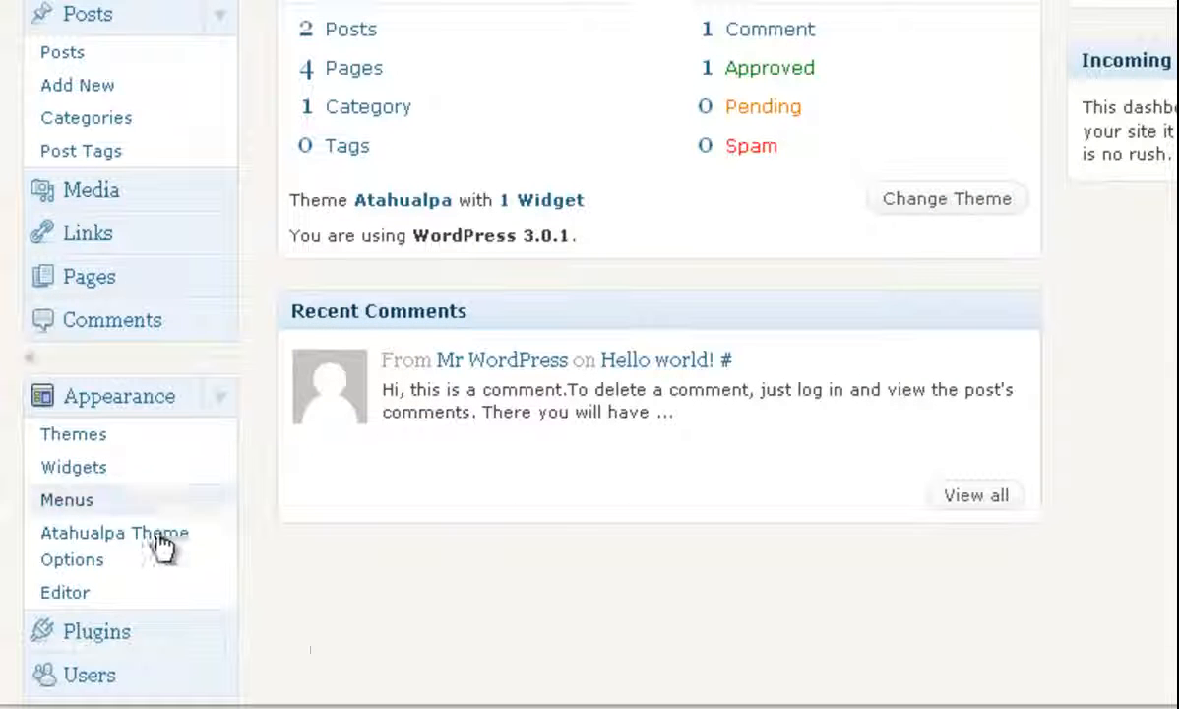
left_click(114, 545)
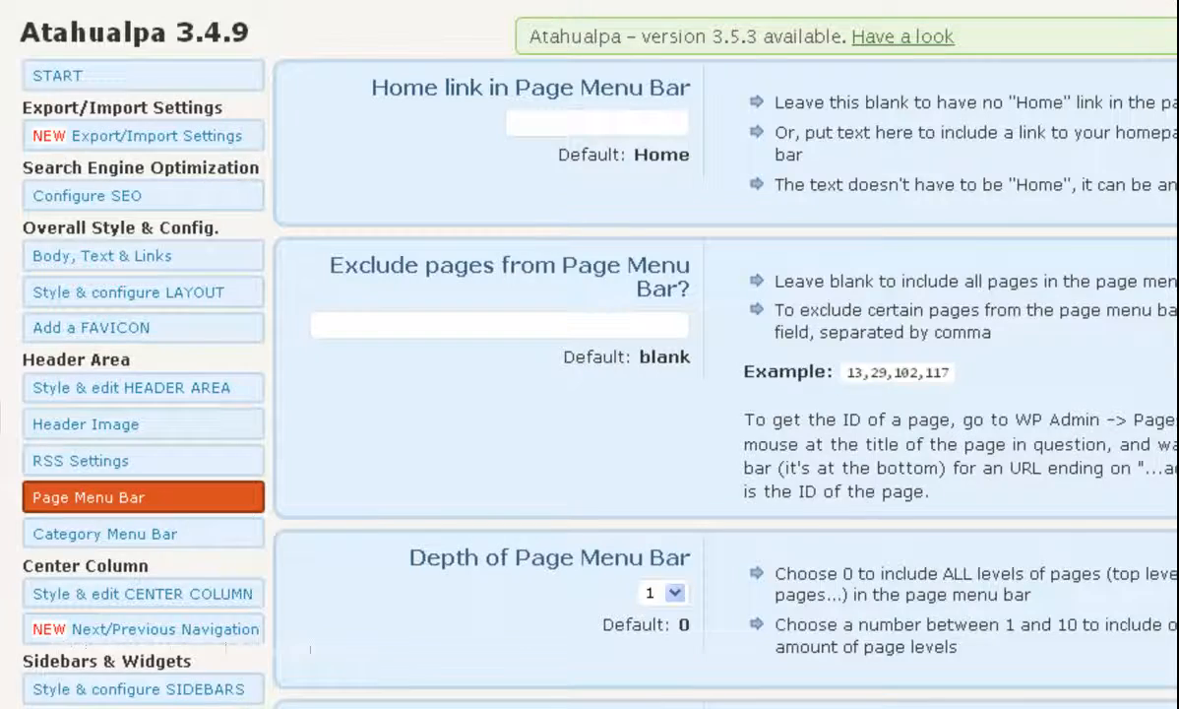
Step: Scroll down the Page Menu Bar options to the 'Border around all menu items' field
scroll("down", 3)
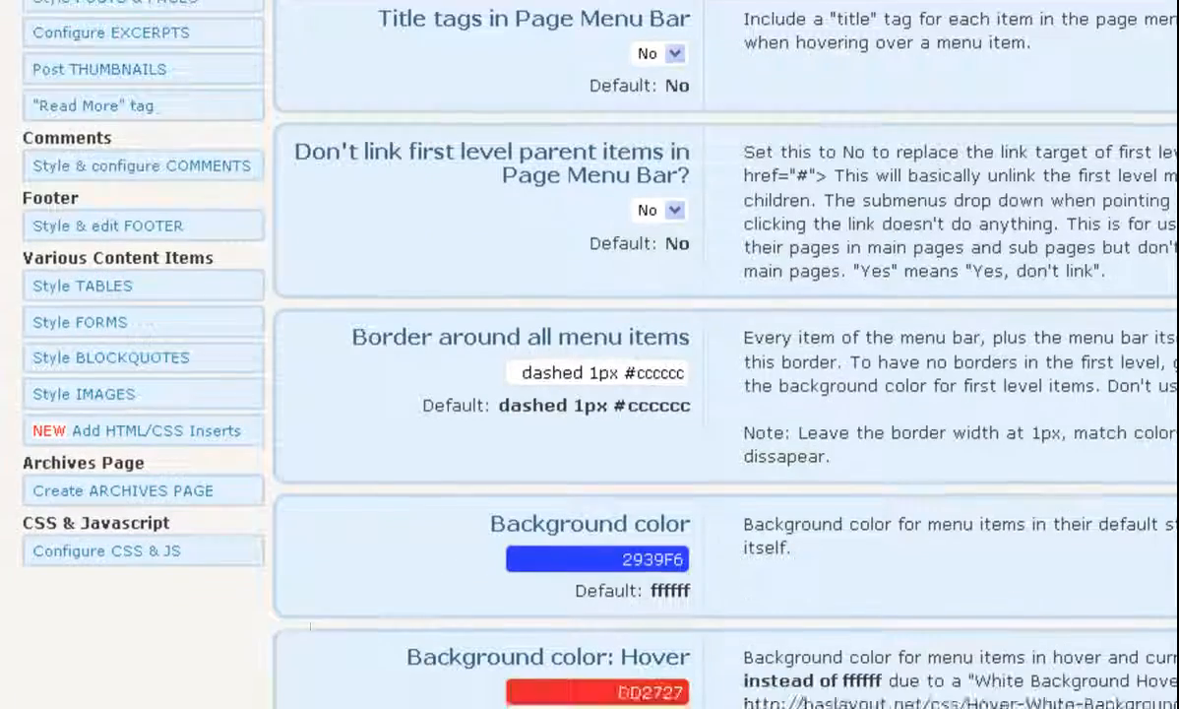
scroll("down", 3)
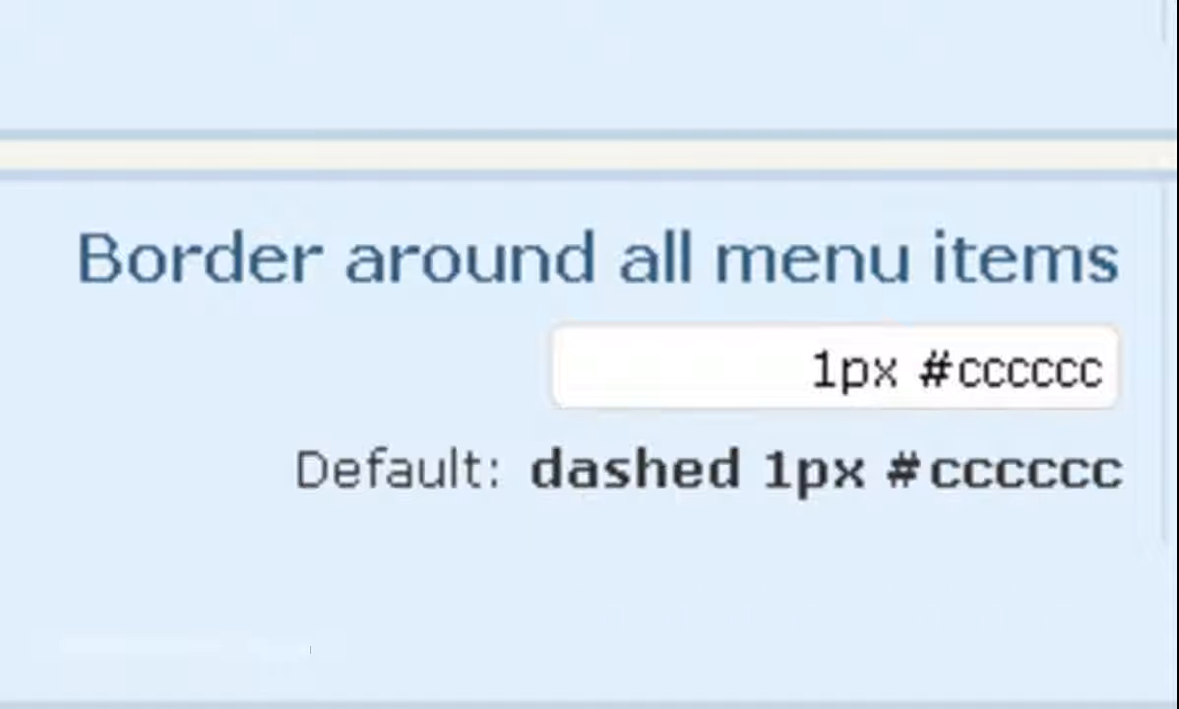
mouse_move(610, 586)
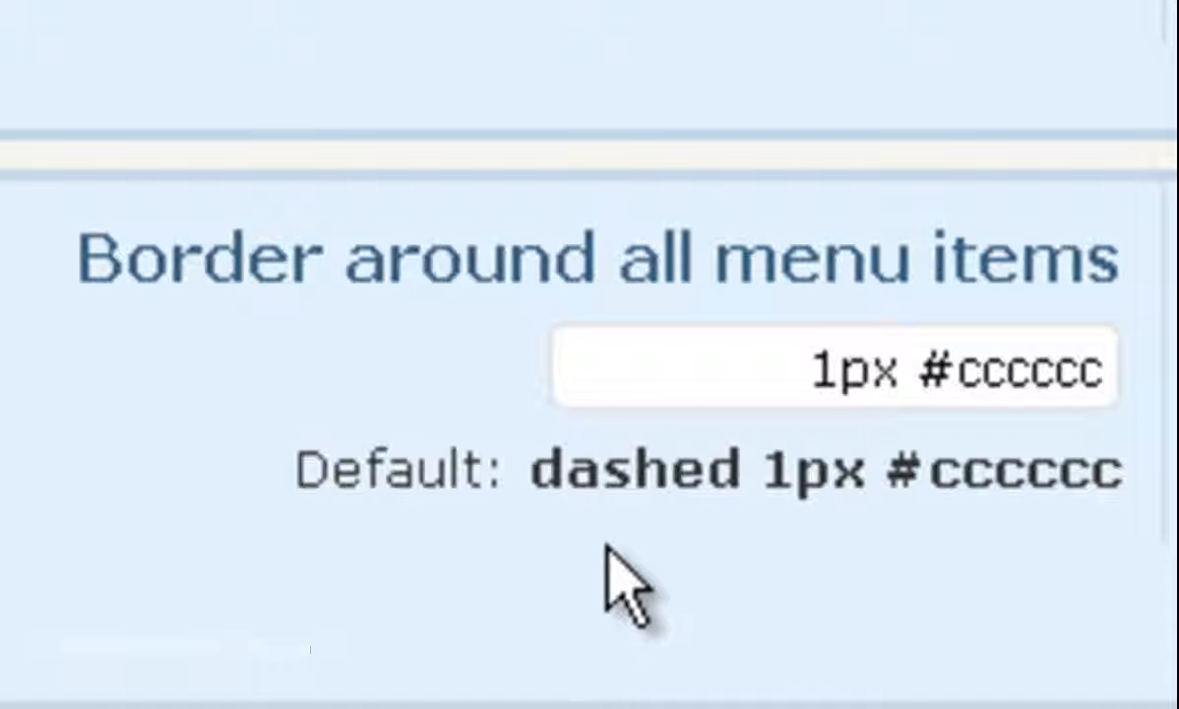
mouse_move(623, 471)
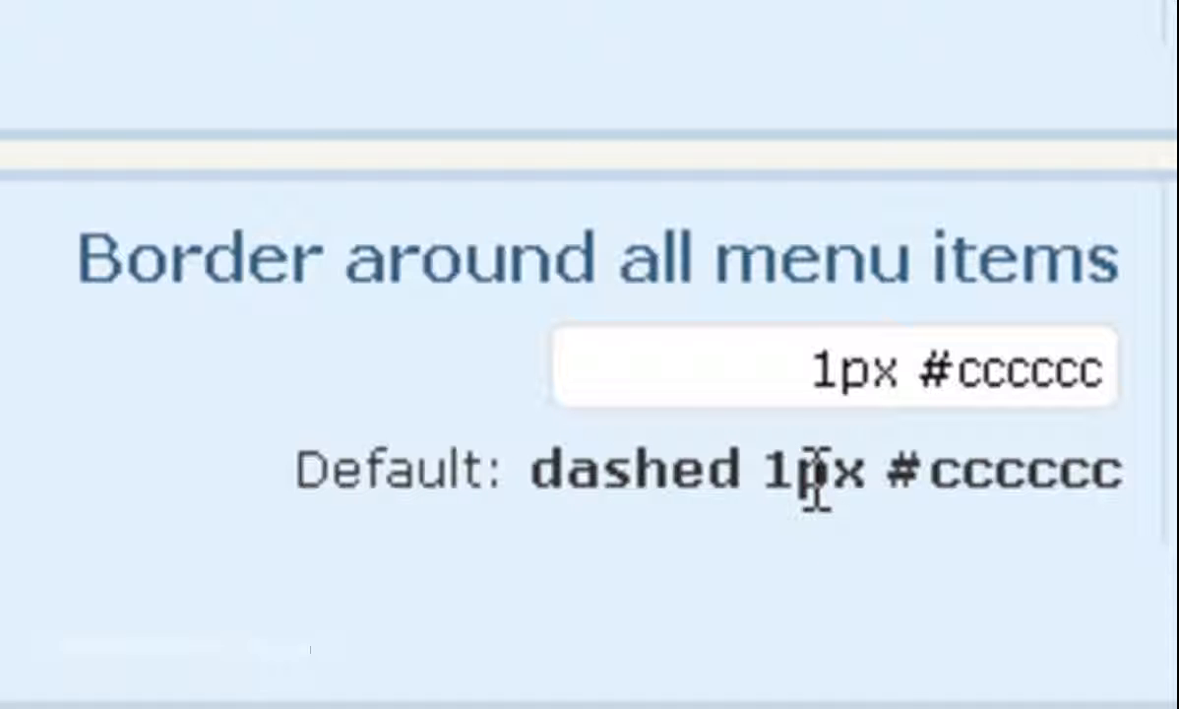
mouse_move(1034, 468)
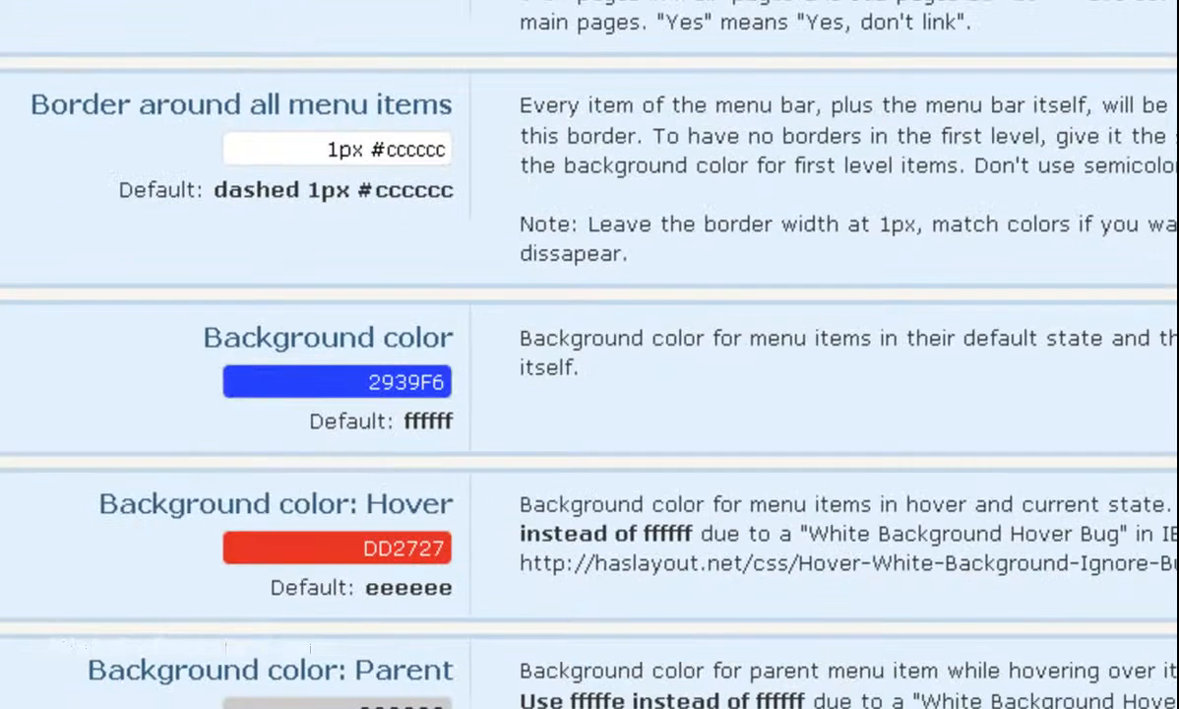
Step: Save the '1px #cccccc' border setting and return to the Online Solutions Today site
scroll("down", 3)
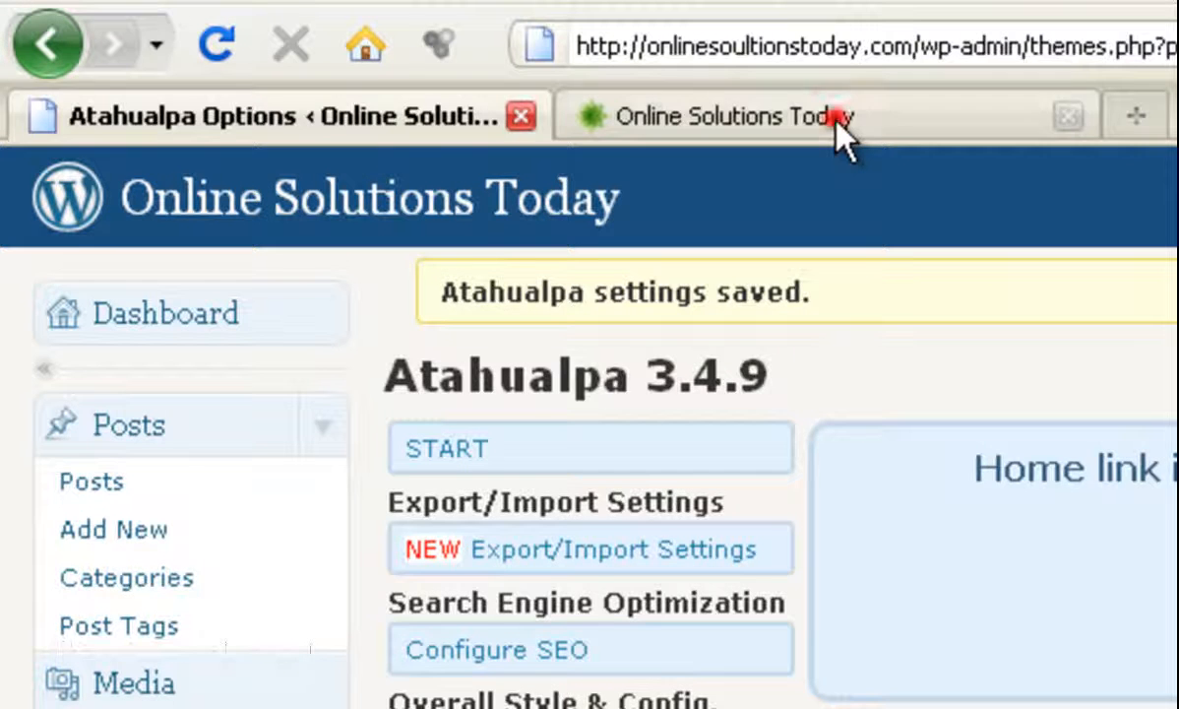
left_click(729, 116)
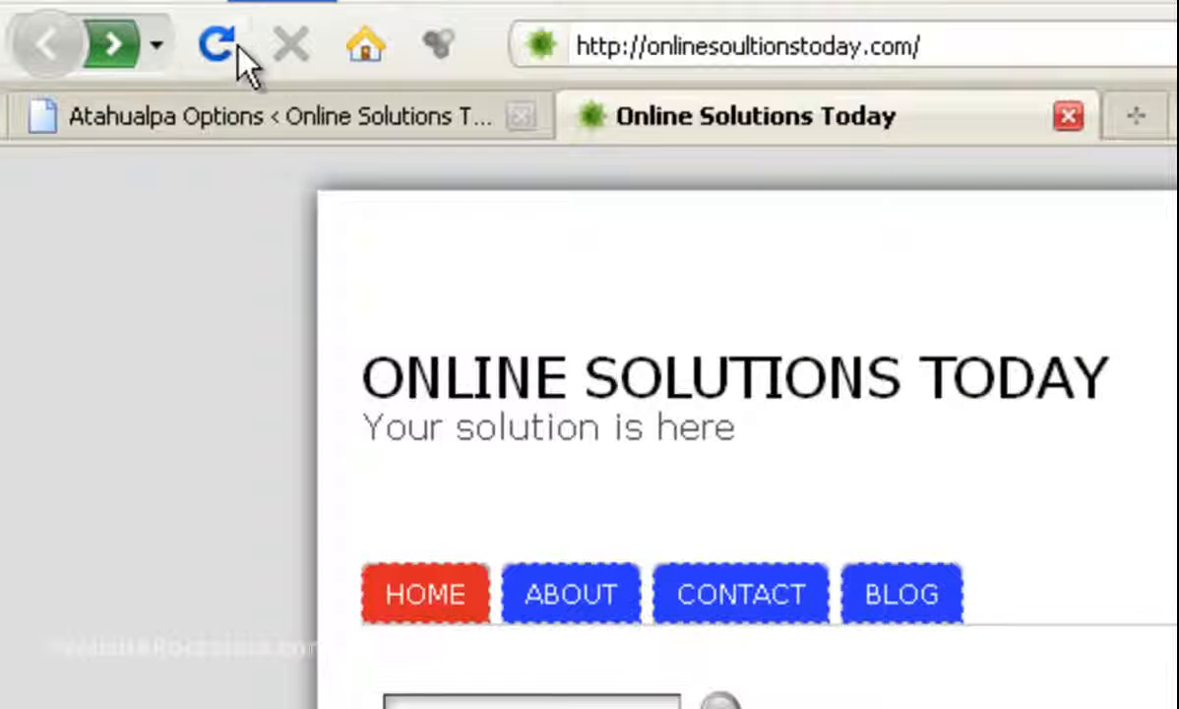